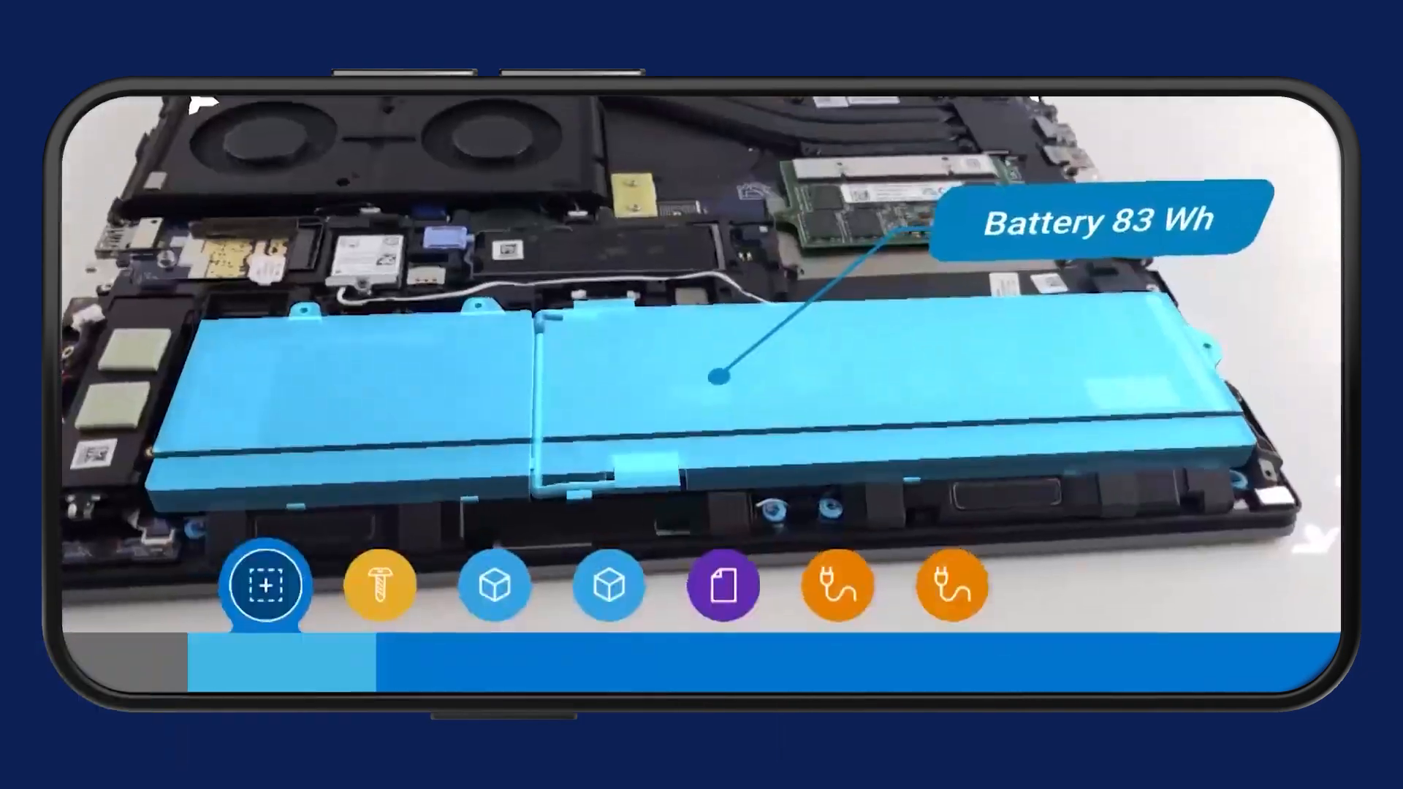
- Step through the battery screw locations and the battery lifting out of the laptop
{"action": "left_click", "coordinate": [380, 588]}
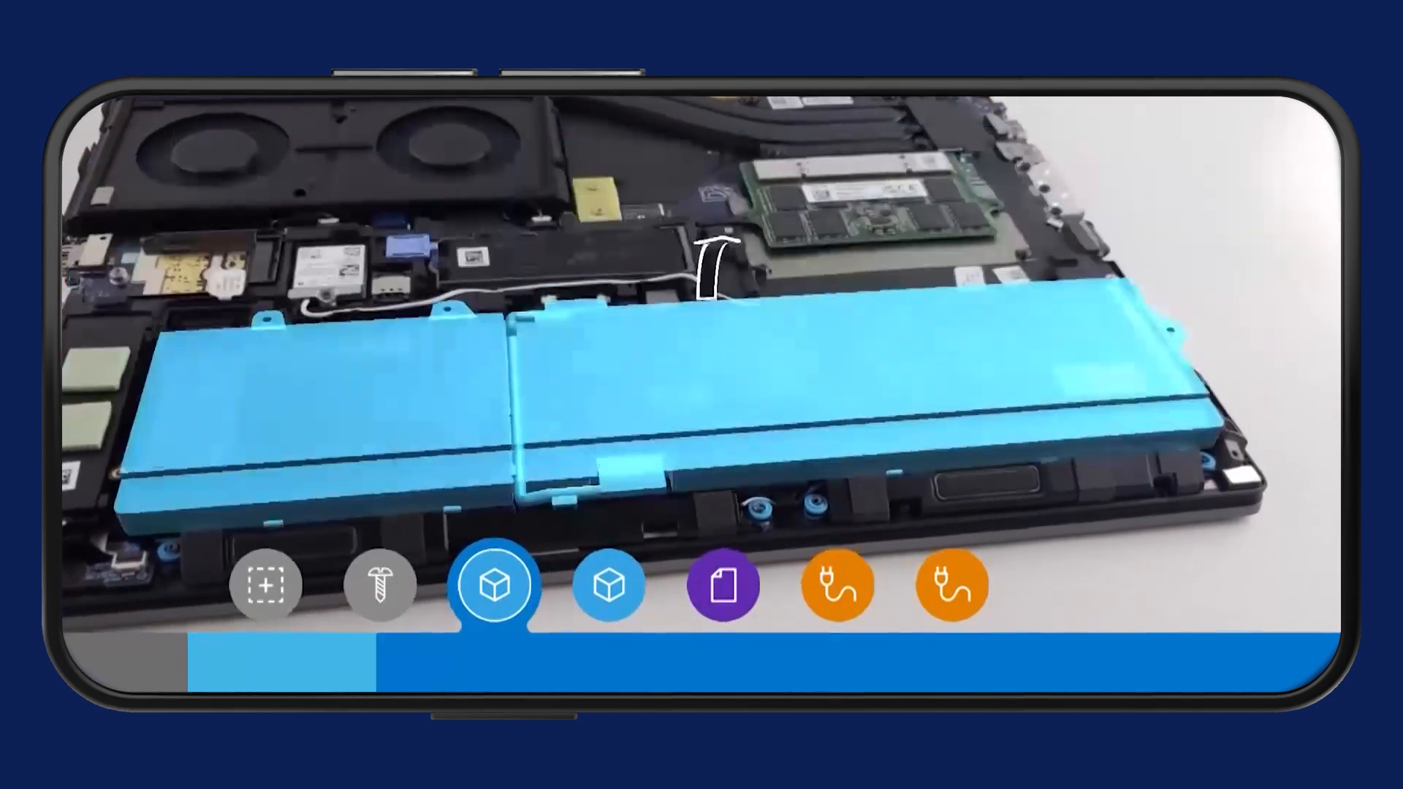
{"action": "left_click", "coordinate": [608, 585]}
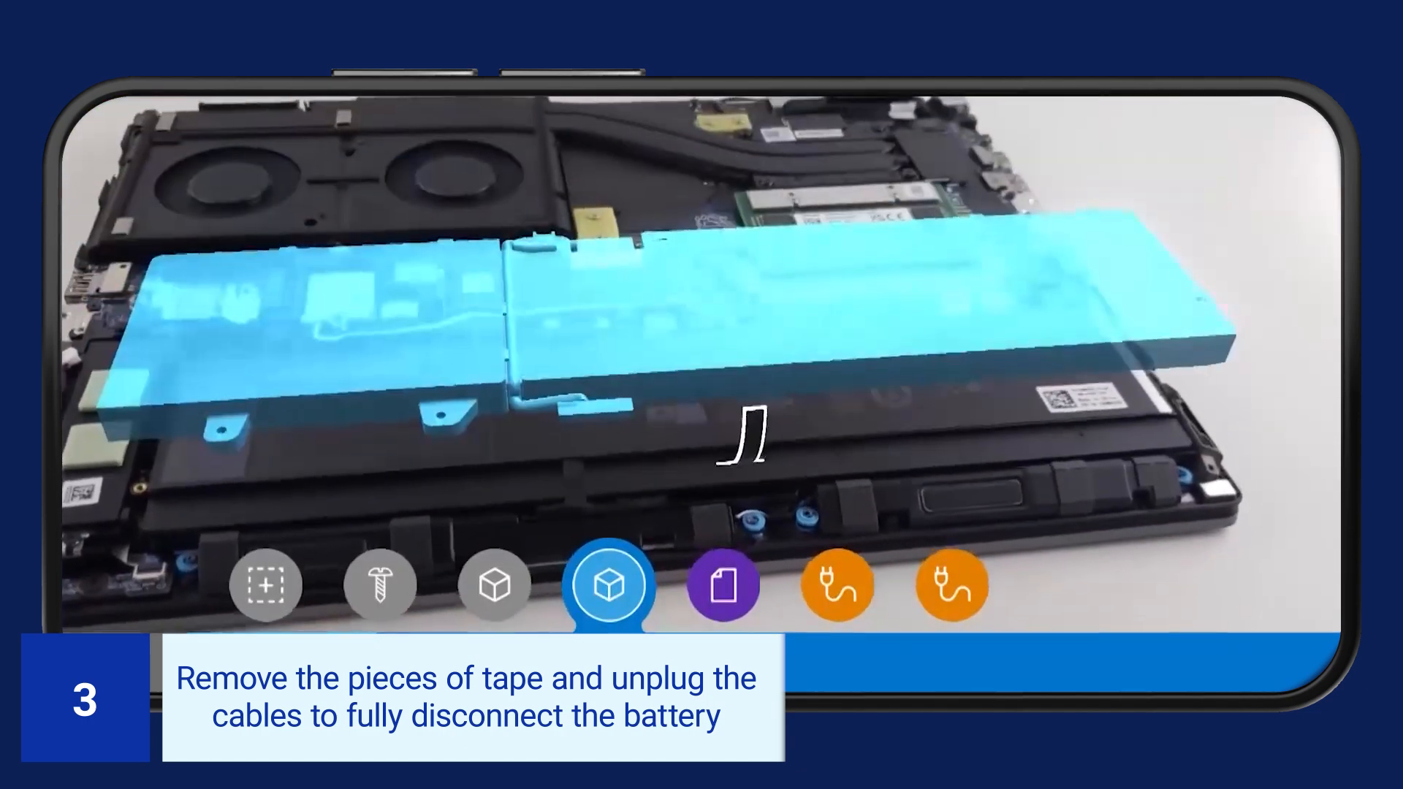
- Step through the tape pieces to remove and the battery cables to unplug
{"action": "left_click", "coordinate": [722, 588]}
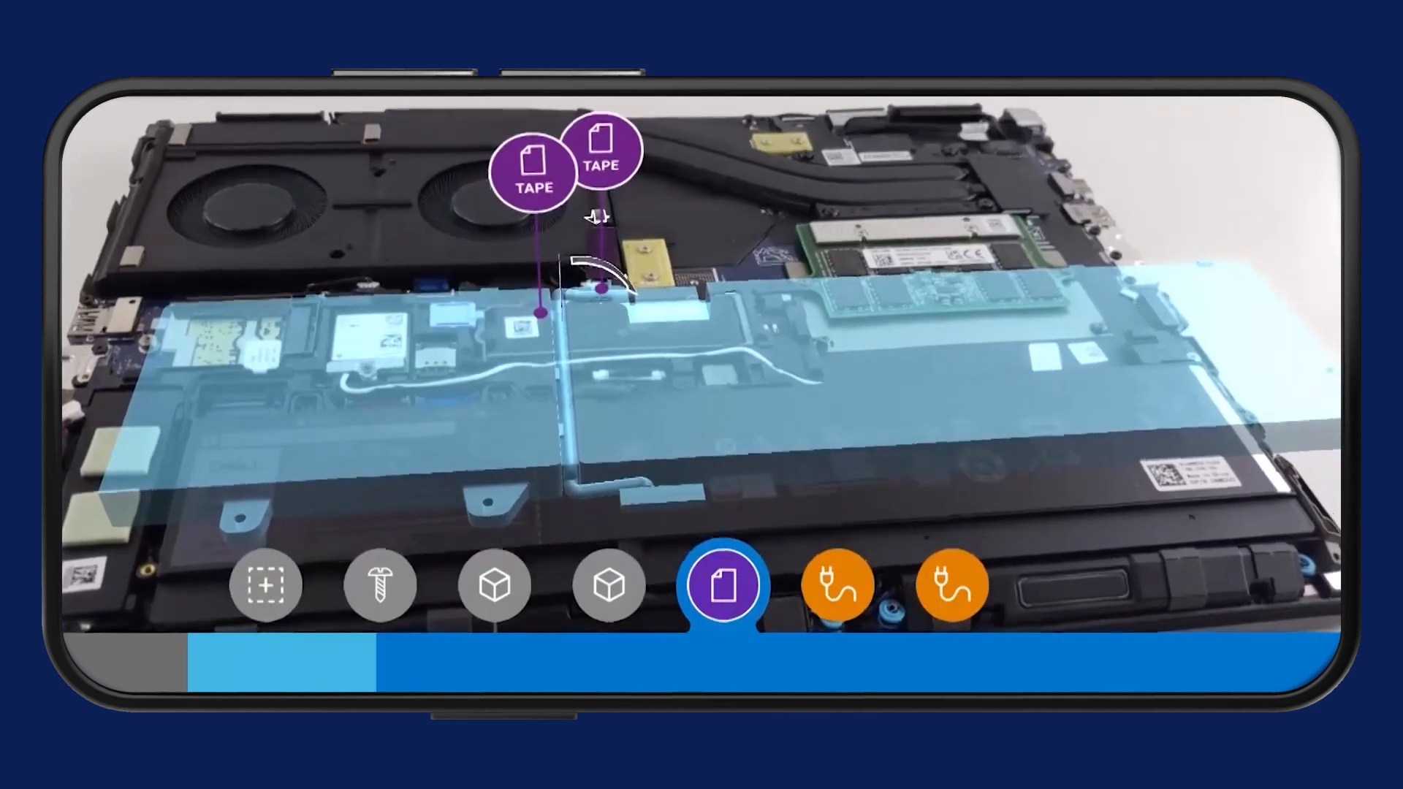
{"action": "left_click", "coordinate": [836, 592]}
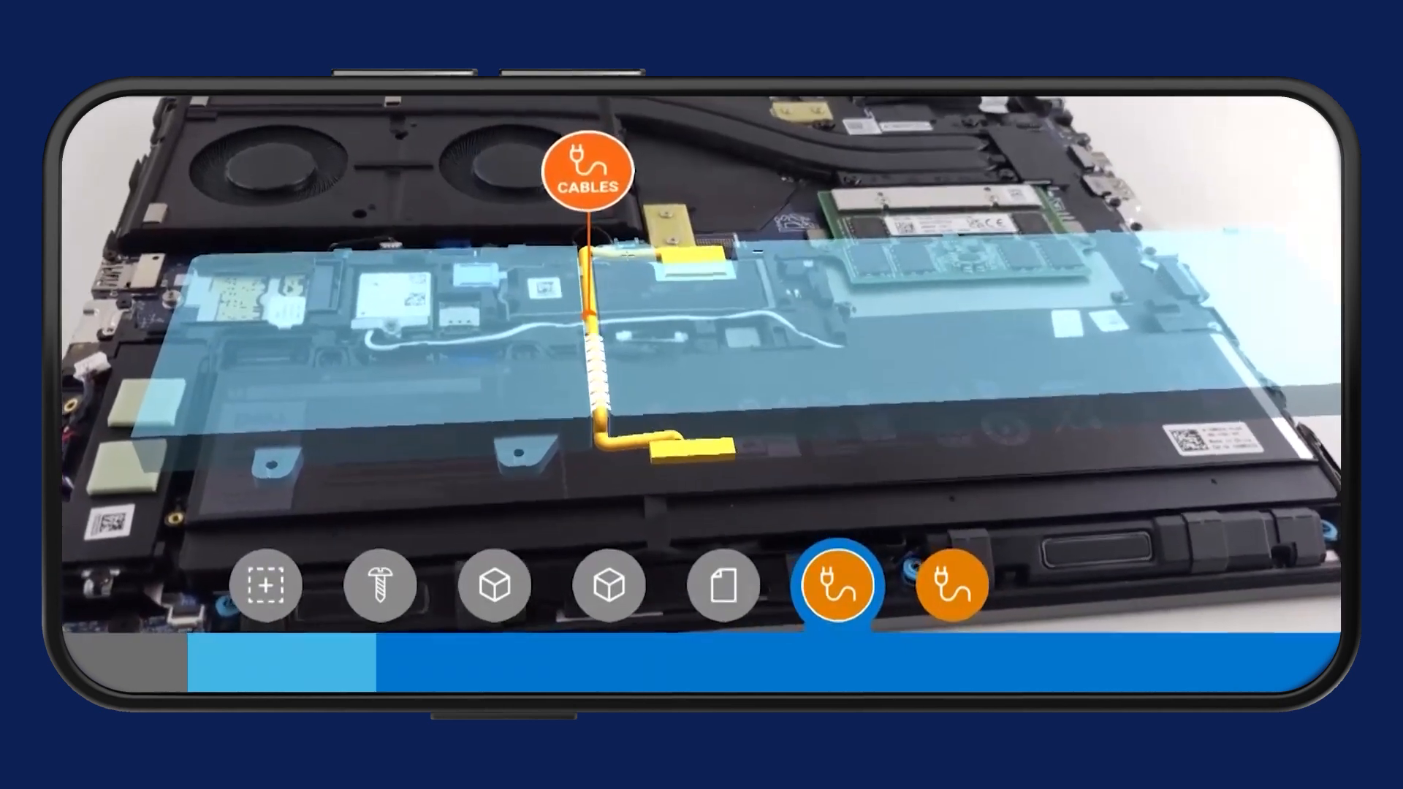
{"action": "left_click", "coordinate": [950, 589]}
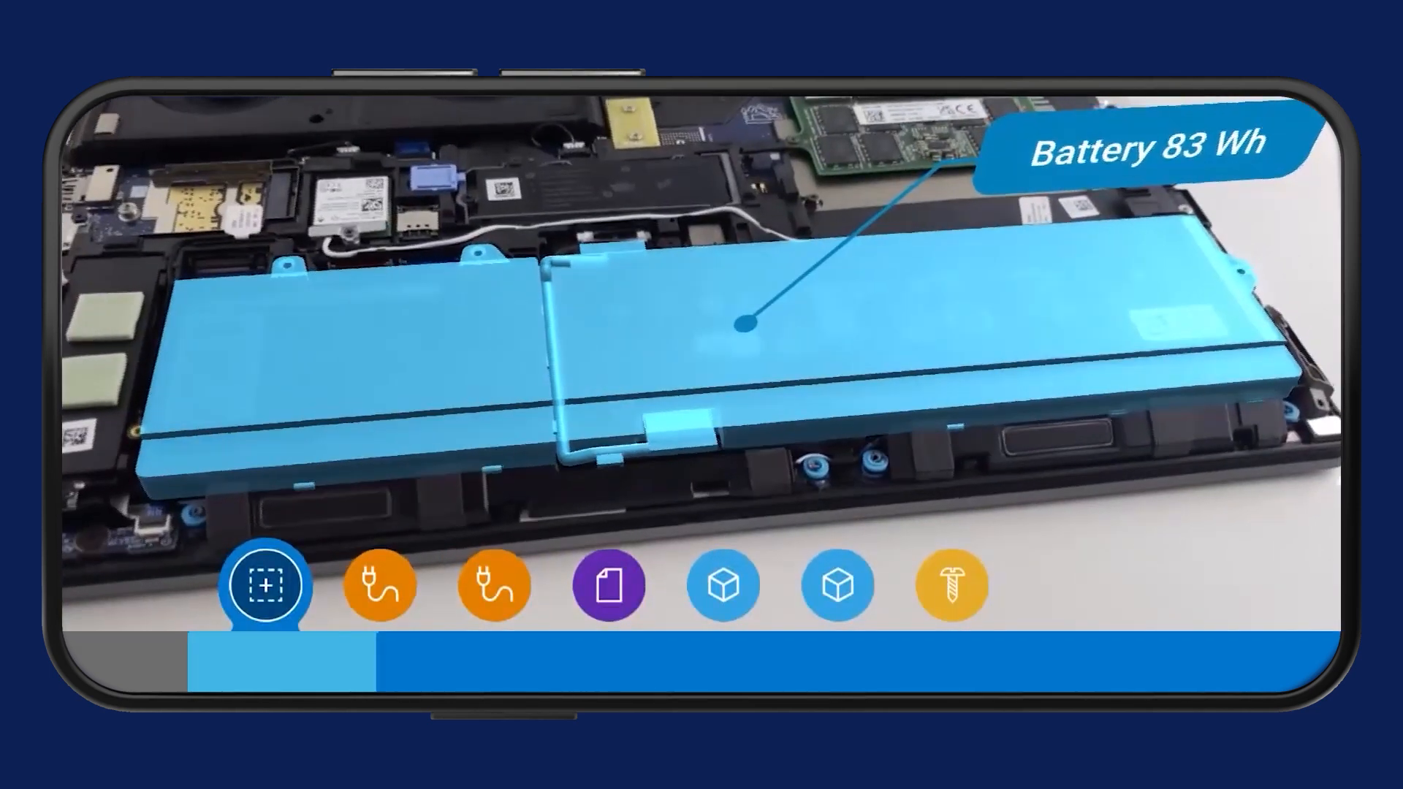
- Step through reconnecting the cable, reapplying tape, flipping and lowering the battery, to the three M2x7 screws
{"action": "left_click", "coordinate": [380, 592]}
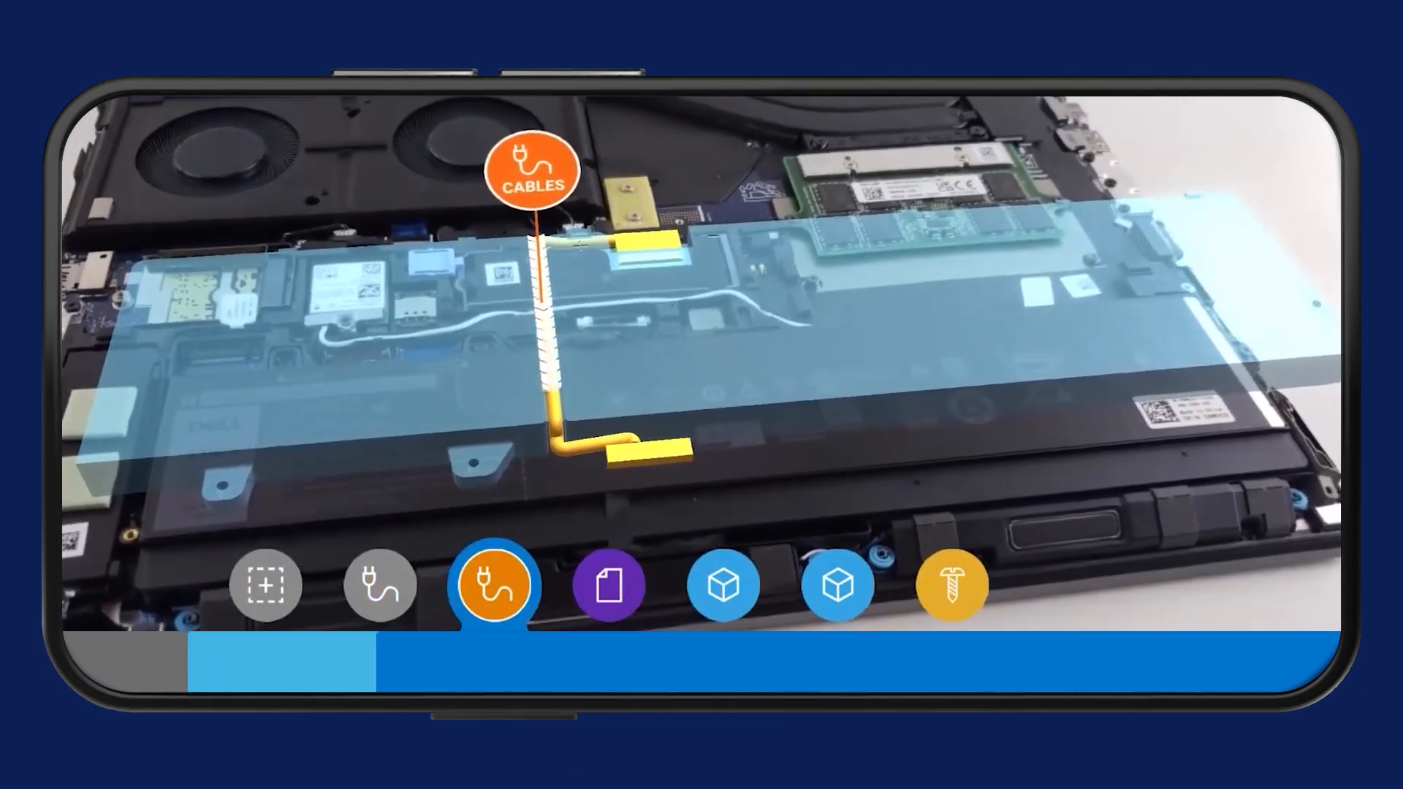
{"action": "left_click", "coordinate": [609, 585]}
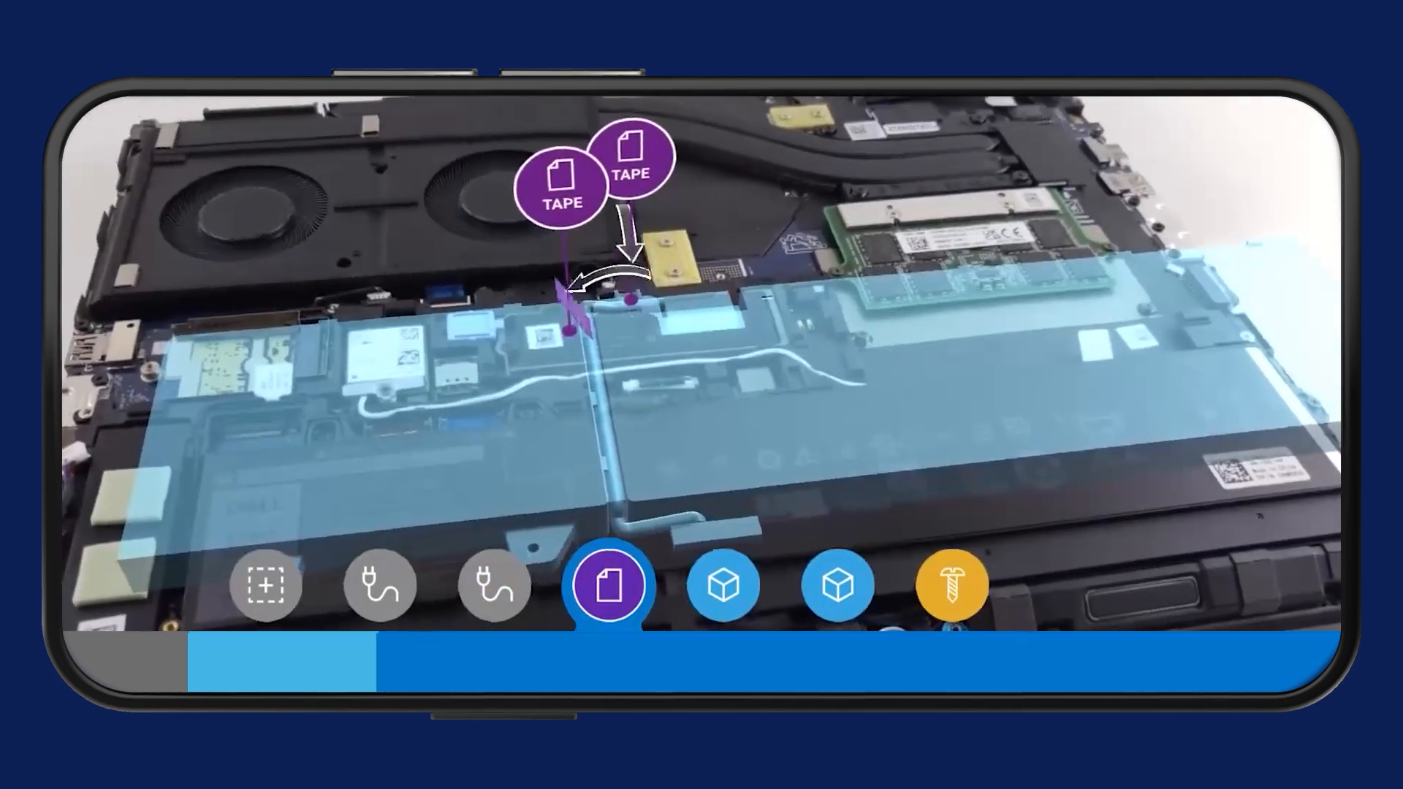
{"action": "left_click", "coordinate": [725, 586]}
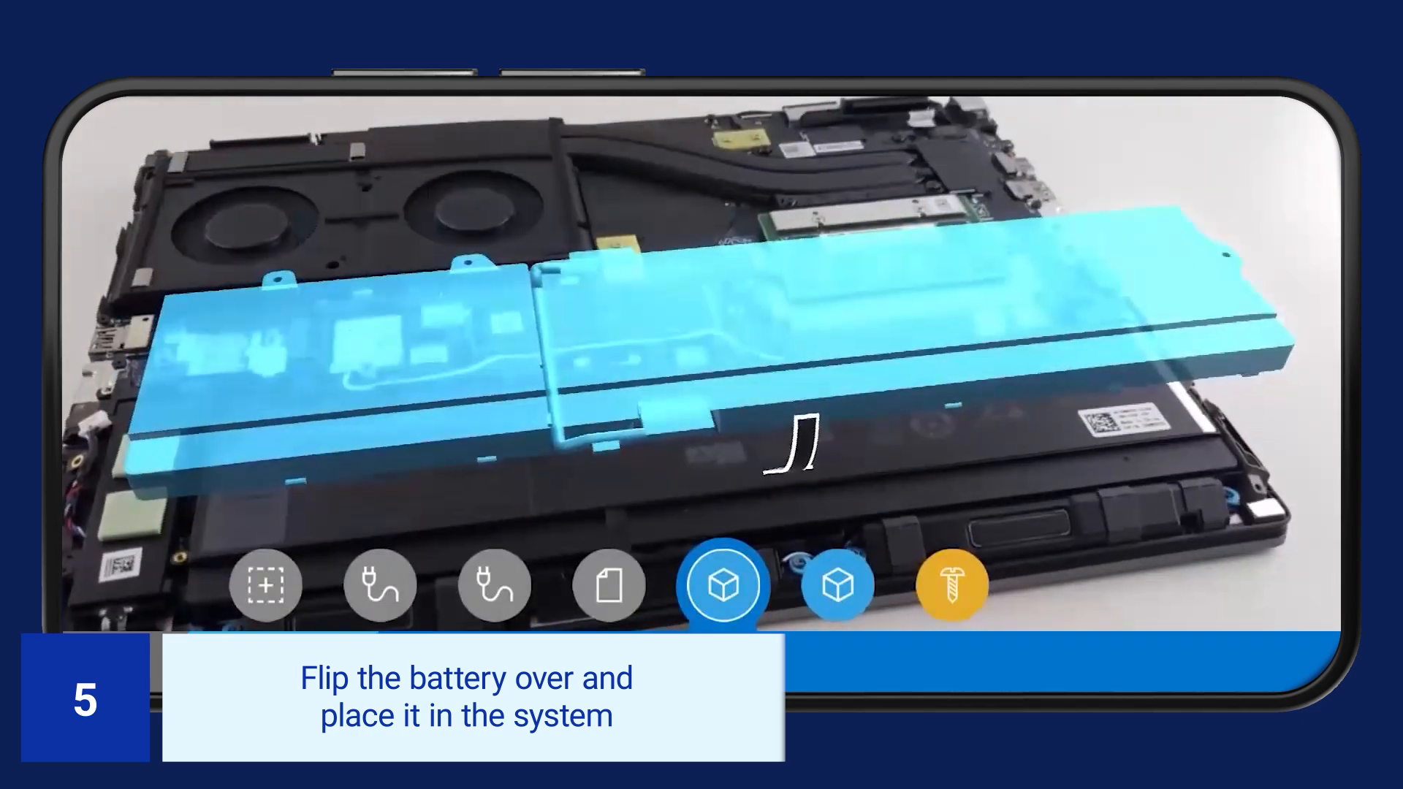
{"action": "left_click", "coordinate": [839, 584]}
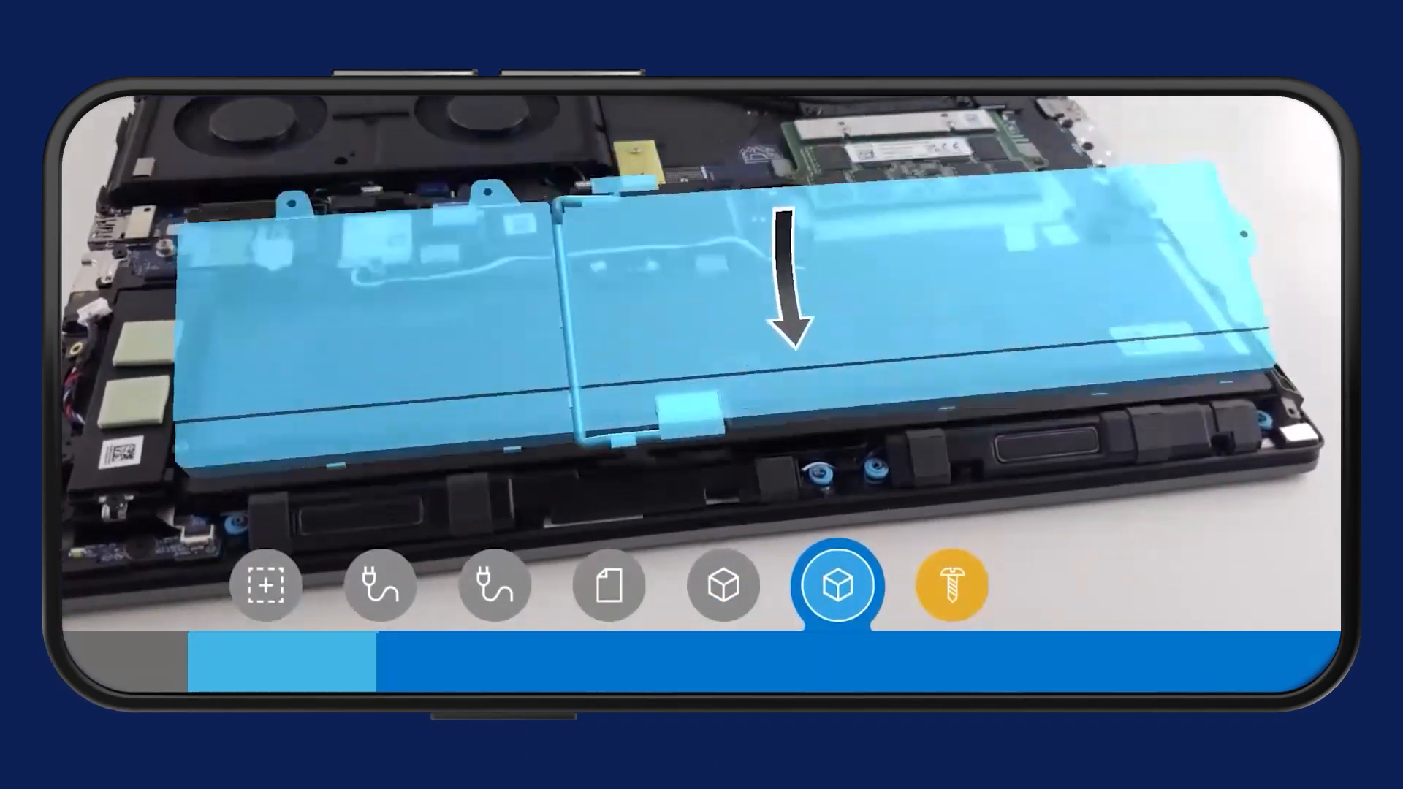
{"action": "left_click", "coordinate": [953, 586]}
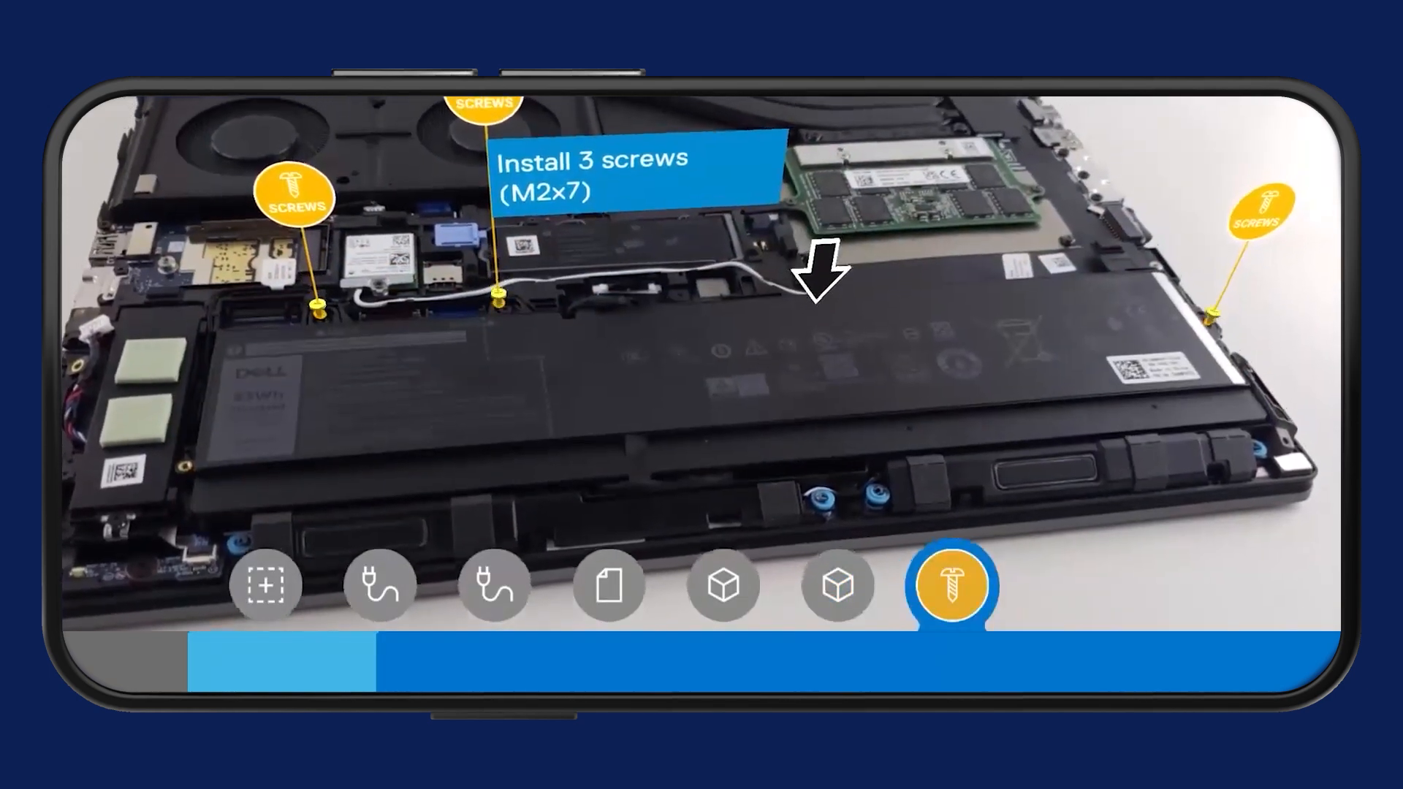